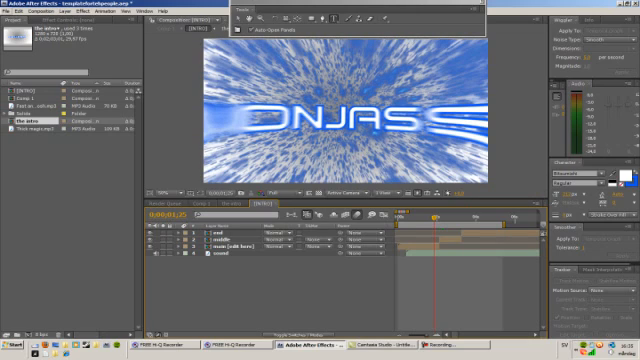
- Show the File menu's project commands such as Save As and Open
click(12, 12)
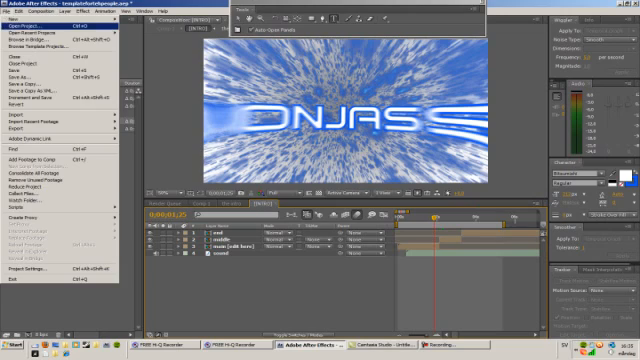
click(24, 32)
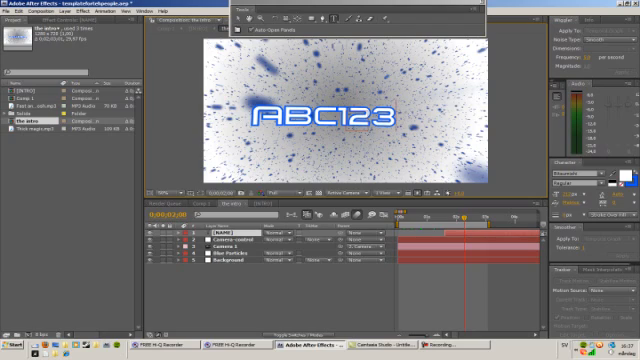
- Finish the title text as 'ABC12345' by adding the digits 4 and 5
text(4)
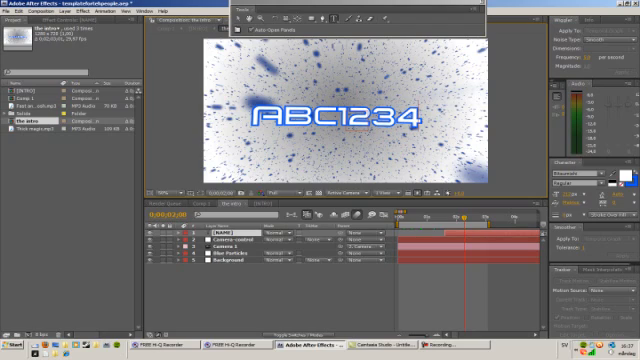
text(5)
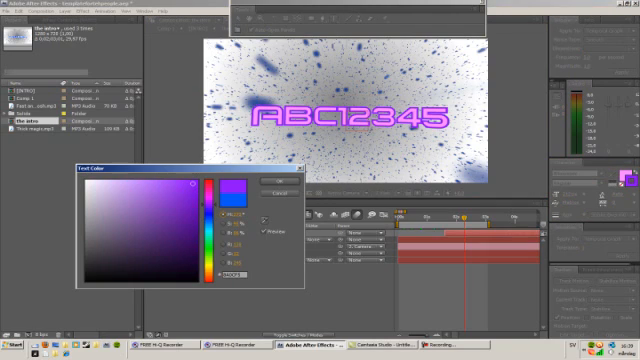
- Choose a purple shade in the Color Picker for the ABC12345 title text
click(212, 200)
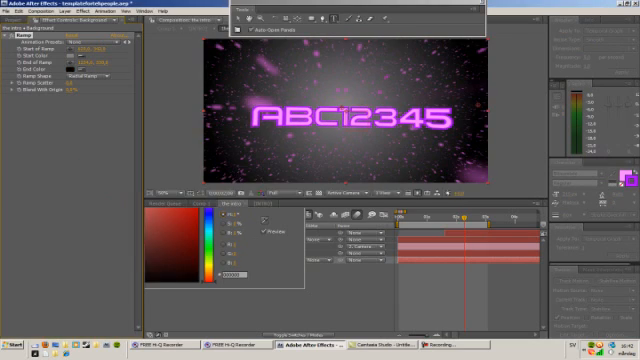
- Set a Ramp background gradient swatch to a deep purple tone
click(104, 60)
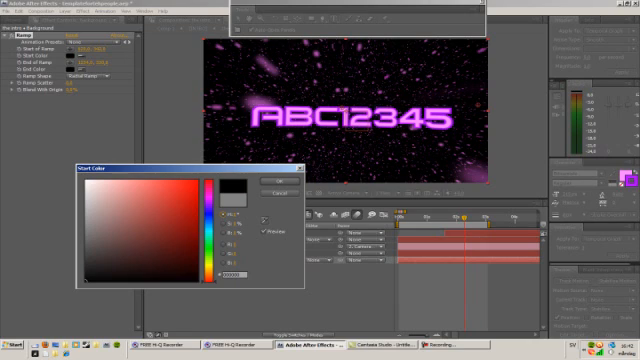
click(130, 230)
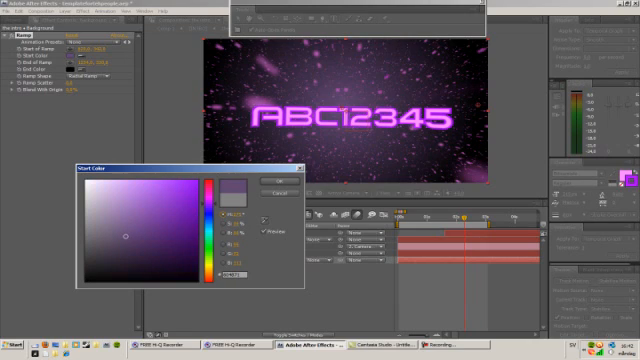